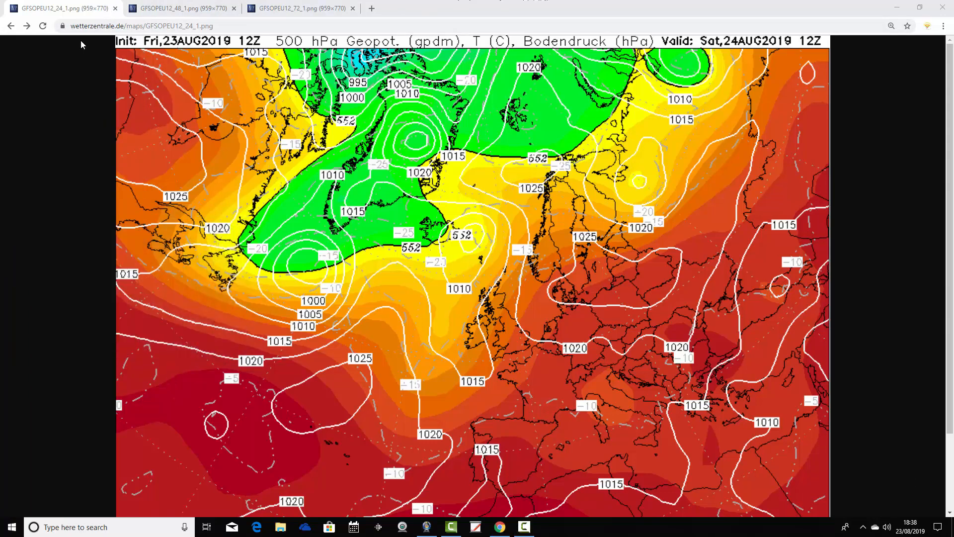
mouse_move(616, 282)
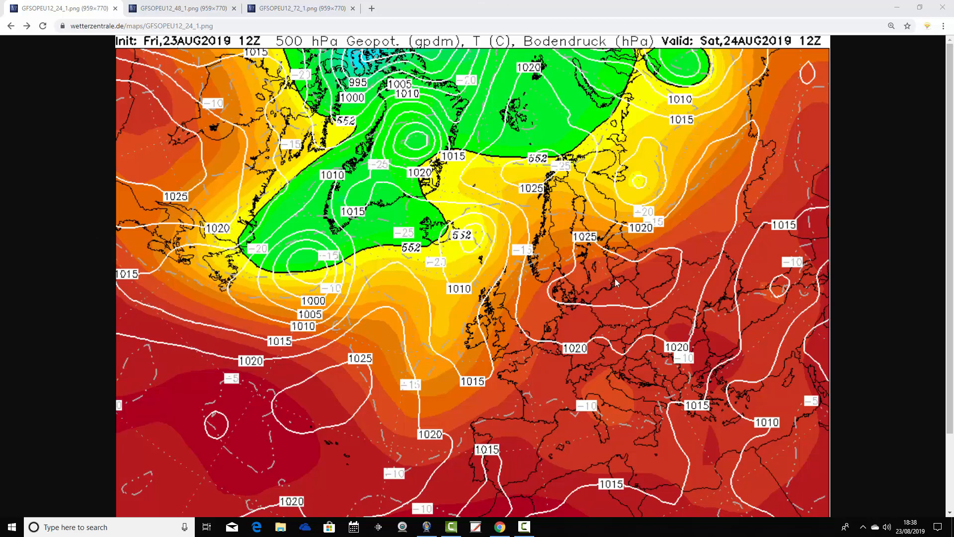
mouse_move(441, 411)
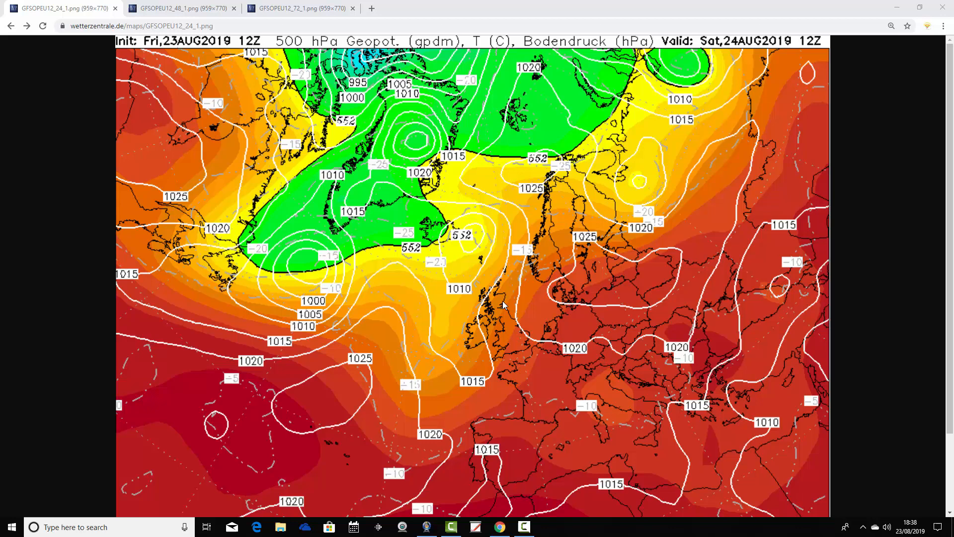
mouse_move(3, 6)
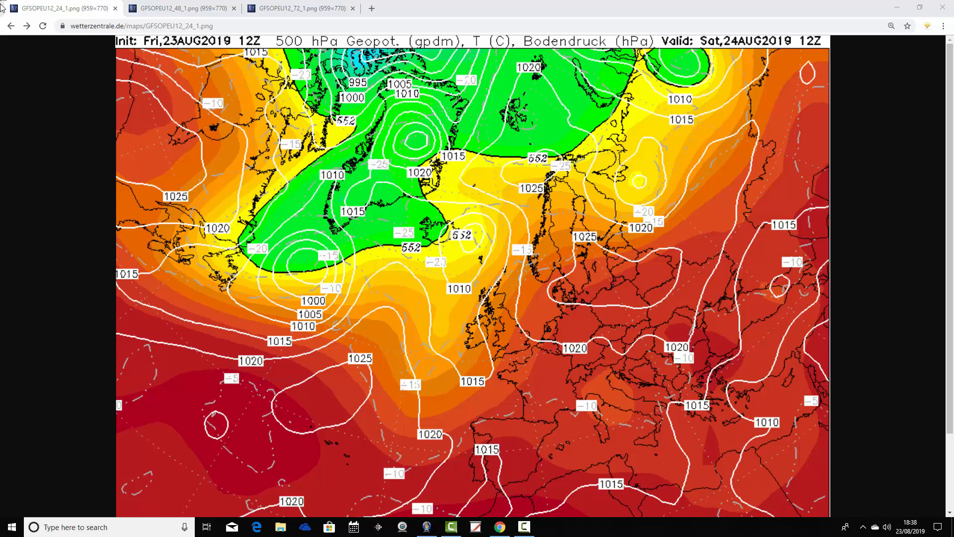
Step: Step forward through the 850 hPa and 12Z precipitation charts to the Saturday 15Z precipitation map
left_click(27, 25)
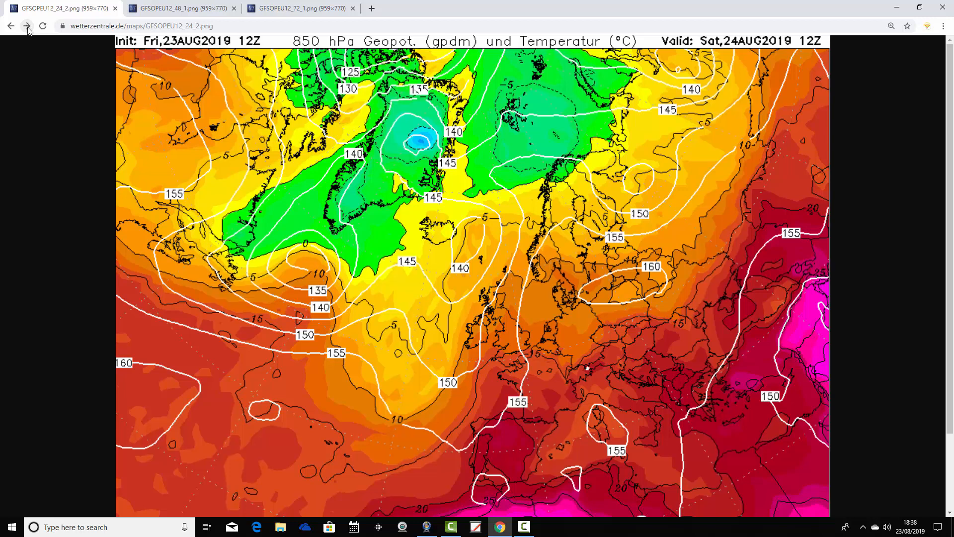
mouse_move(481, 371)
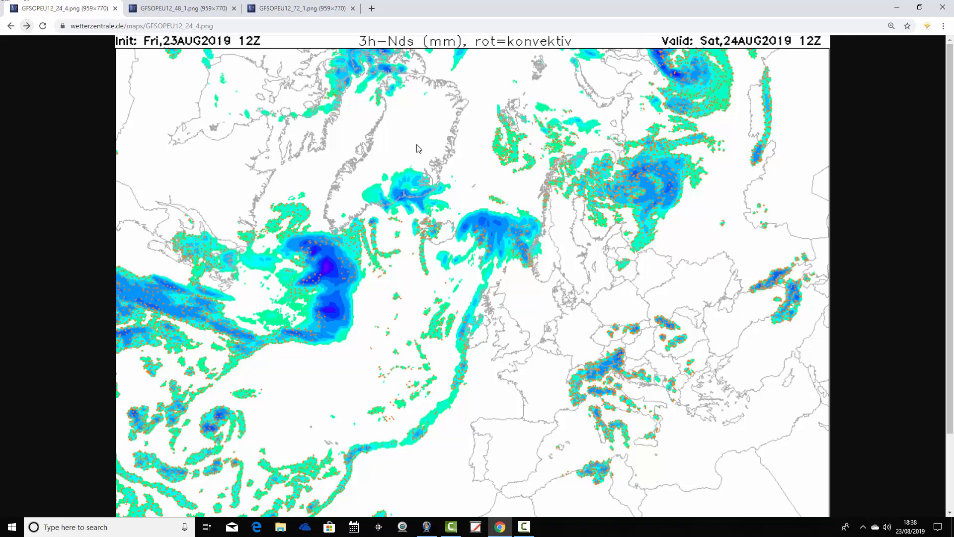
mouse_move(475, 307)
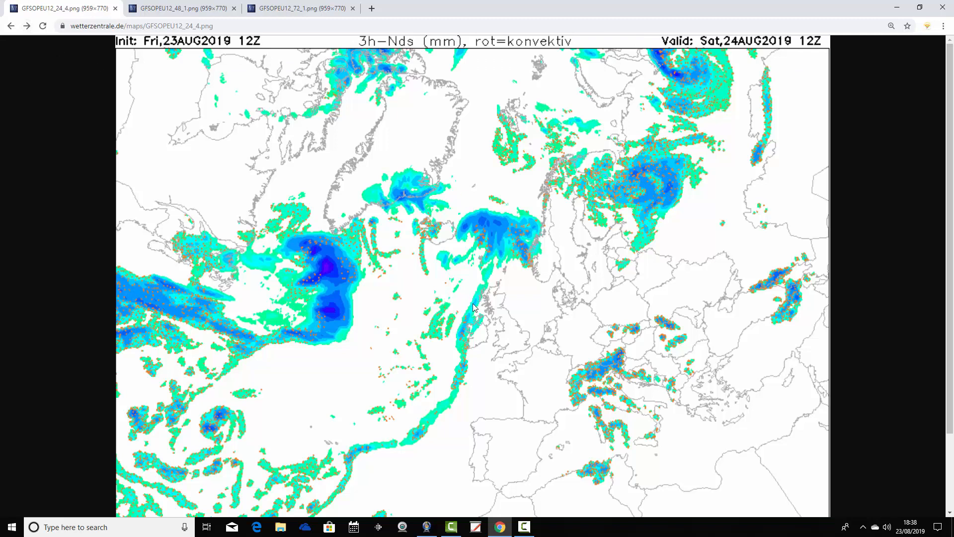
mouse_move(477, 303)
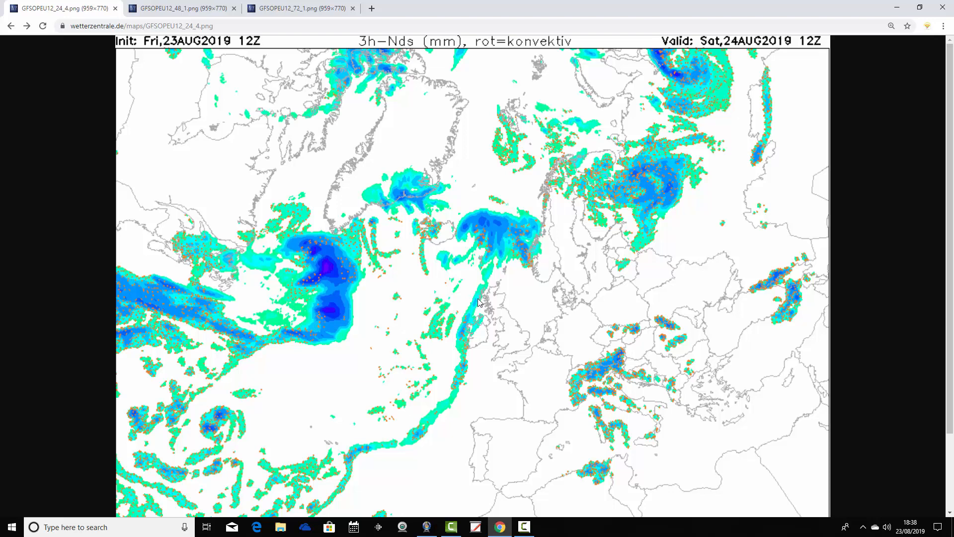
mouse_move(429, 320)
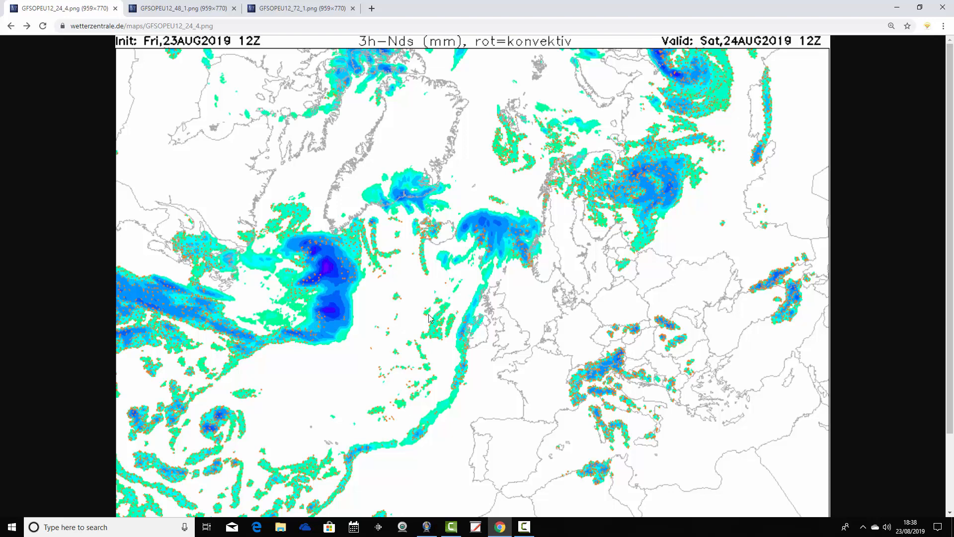
left_click(27, 25)
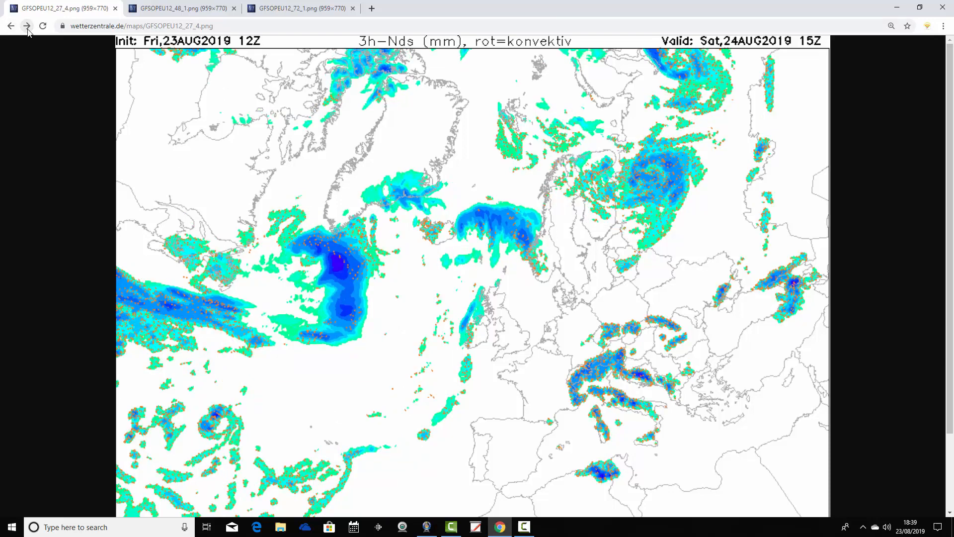
Step: Advance to the GFS UK 2m temperature chart for Saturday 15Z
left_click(26, 25)
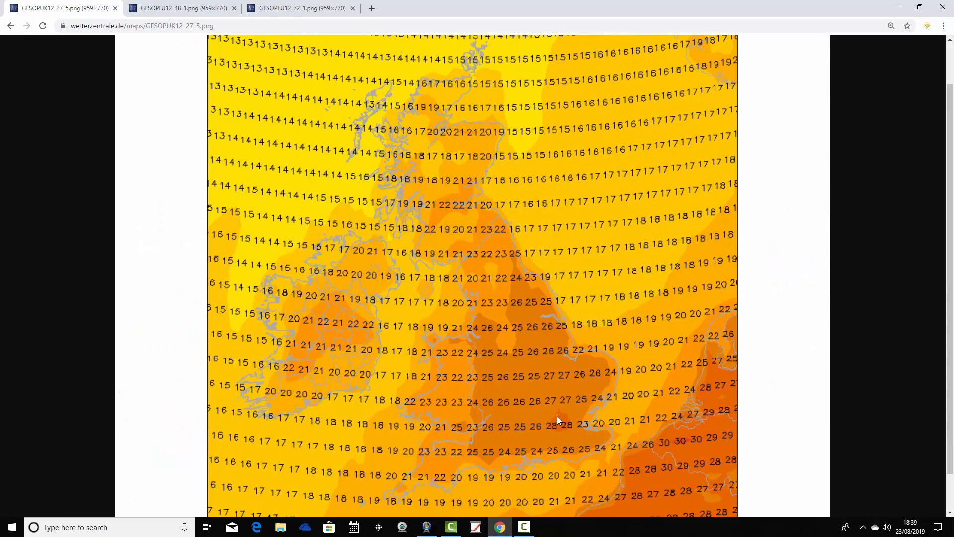
mouse_move(562, 422)
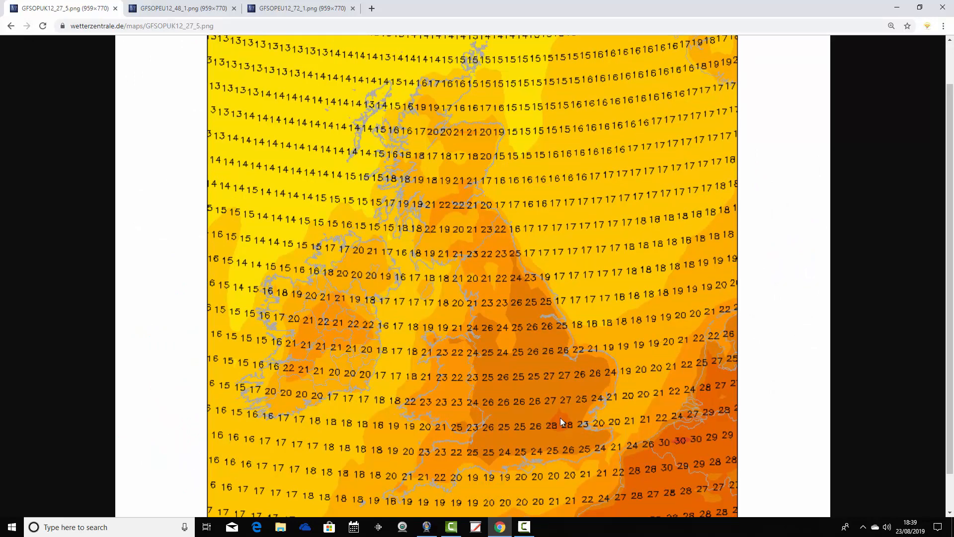
mouse_move(578, 421)
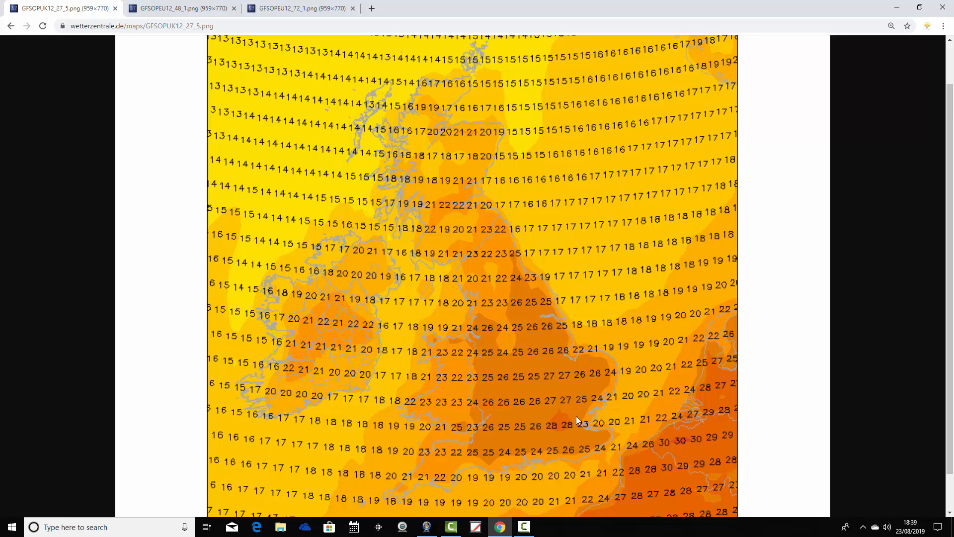
mouse_move(613, 418)
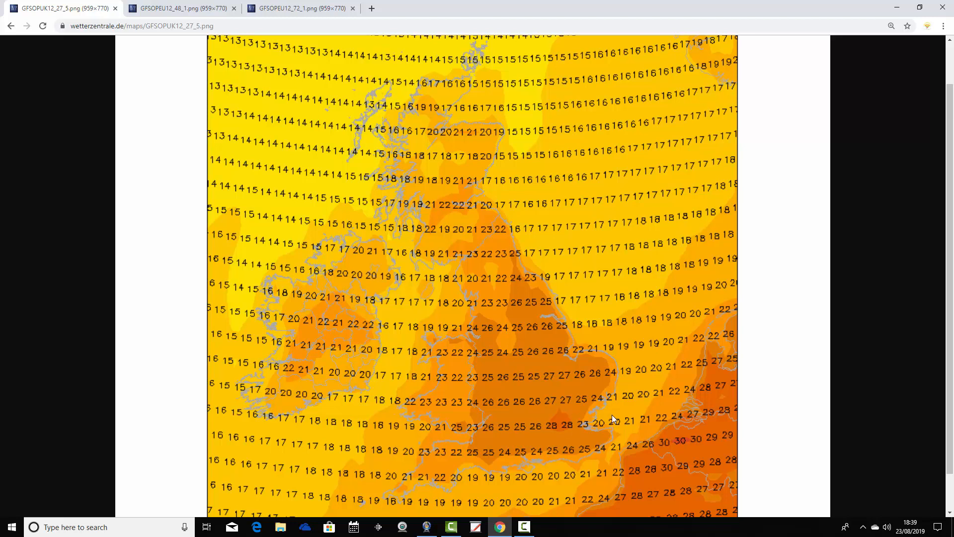
mouse_move(487, 372)
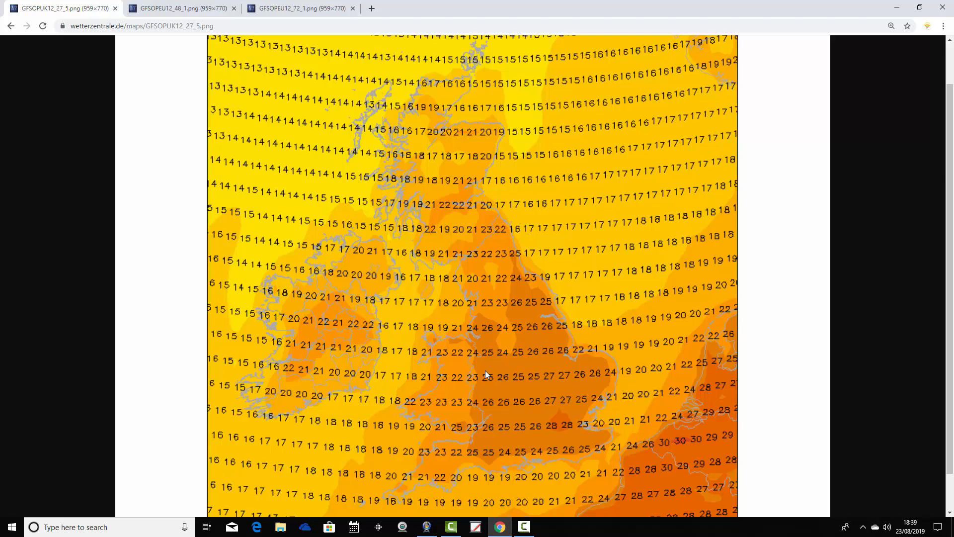
mouse_move(187, 7)
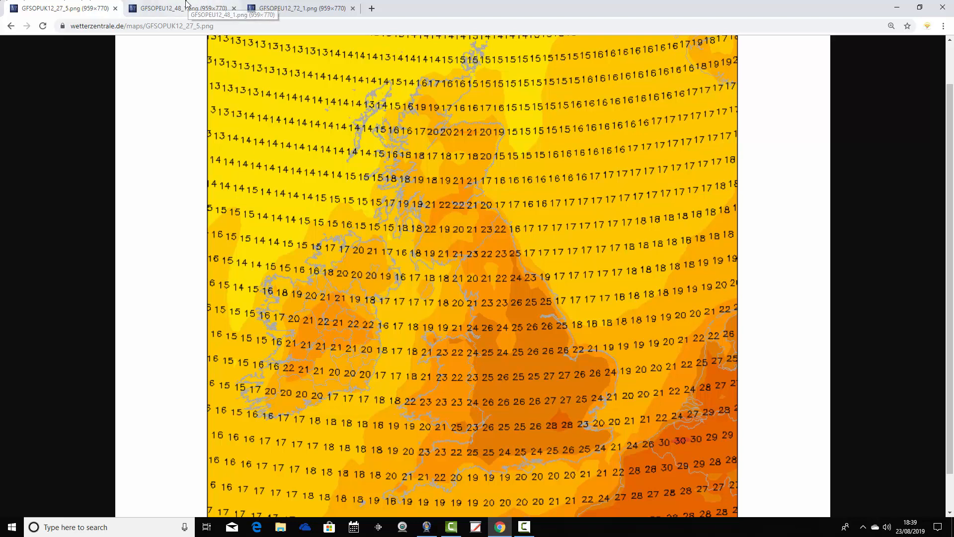
Step: Switch to the Sunday 12Z charts and advance to the Sunday 18Z precipitation map
left_click(181, 8)
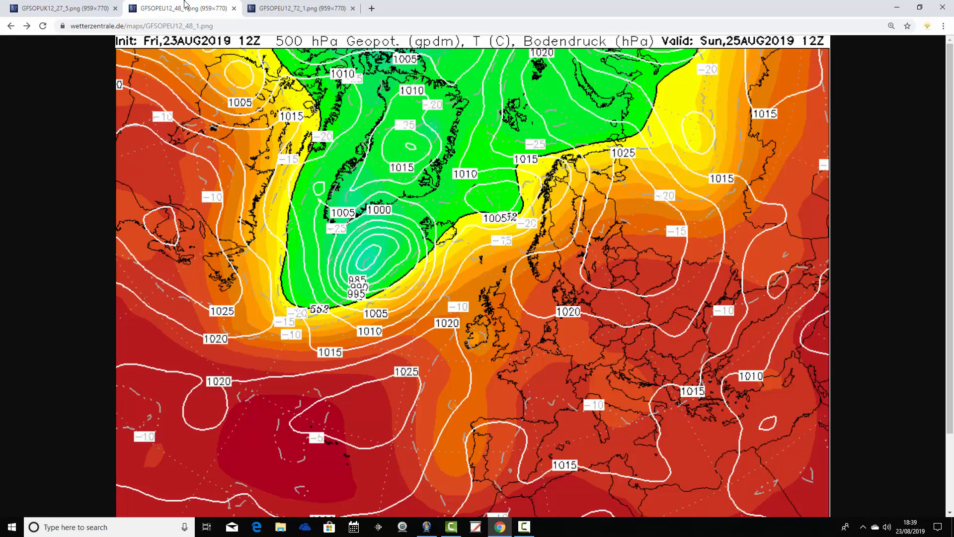
mouse_move(411, 353)
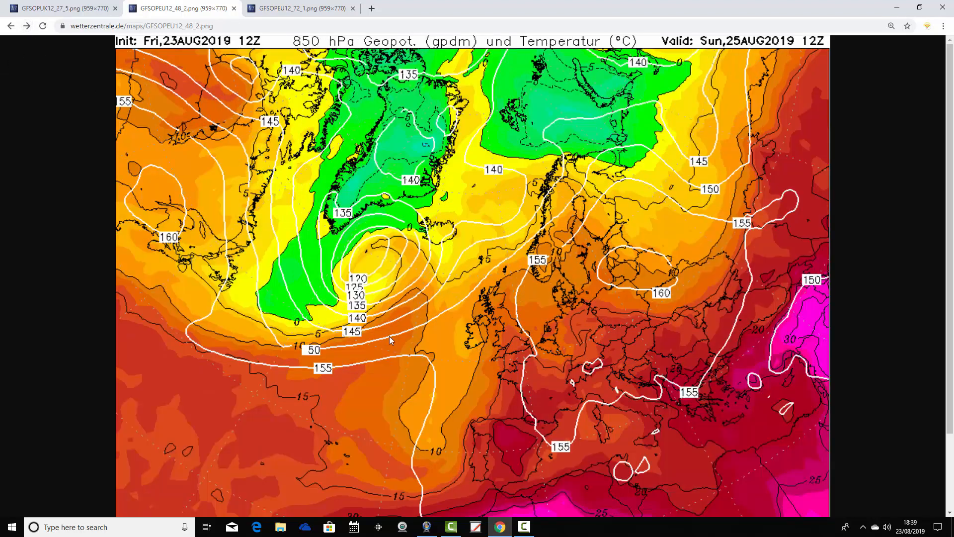
mouse_move(502, 368)
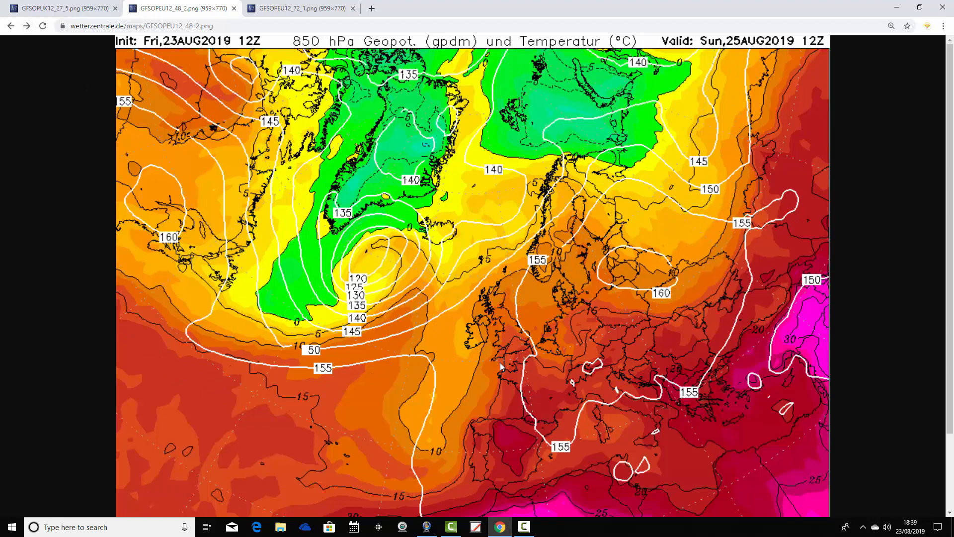
mouse_move(530, 341)
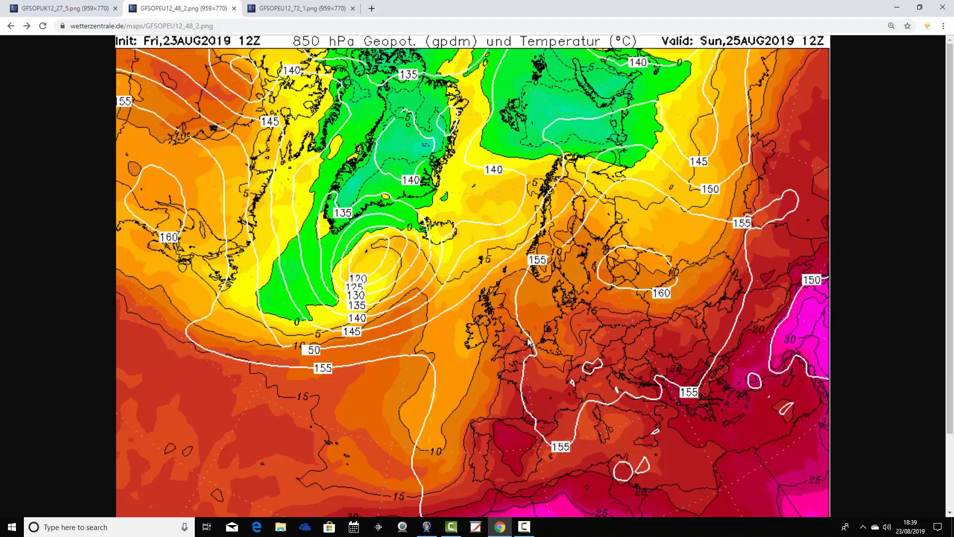
mouse_move(27, 25)
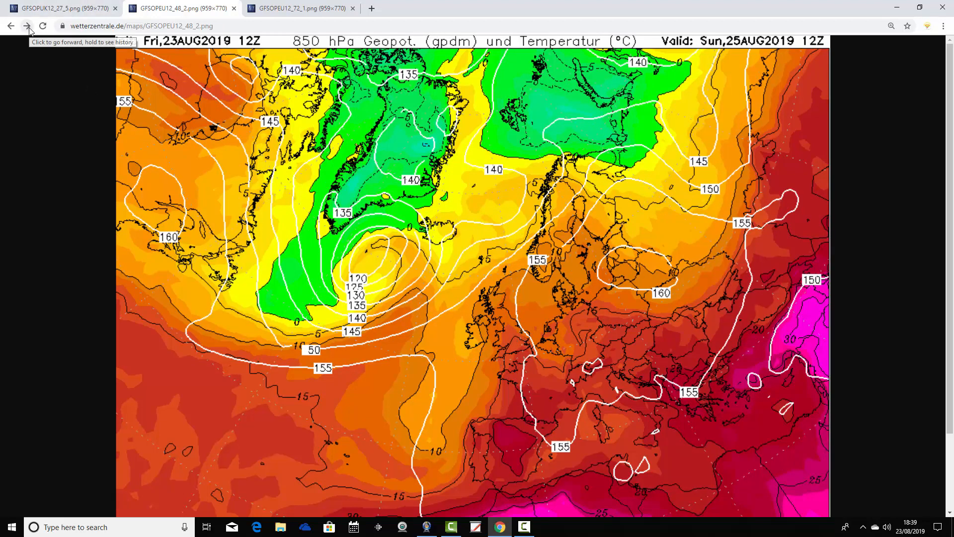
left_click(28, 25)
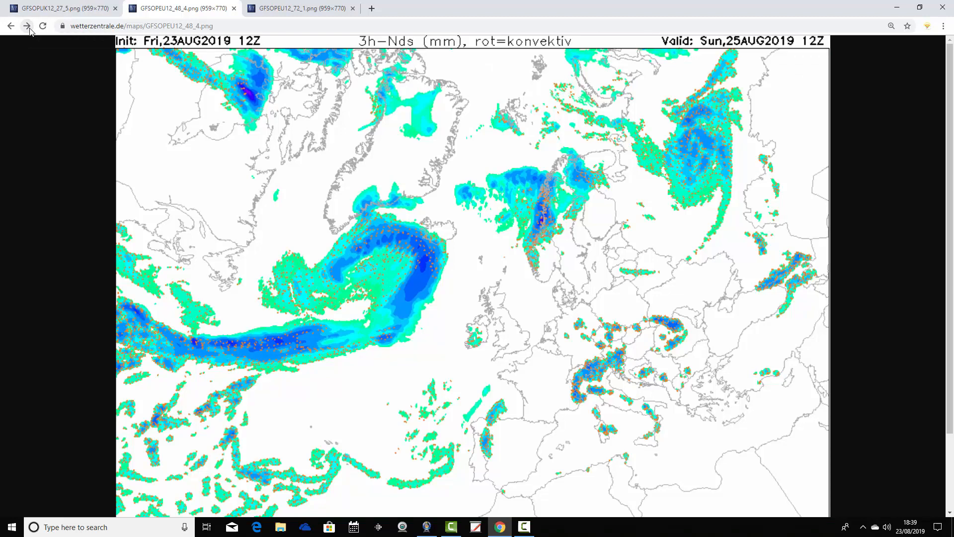
left_click(28, 25)
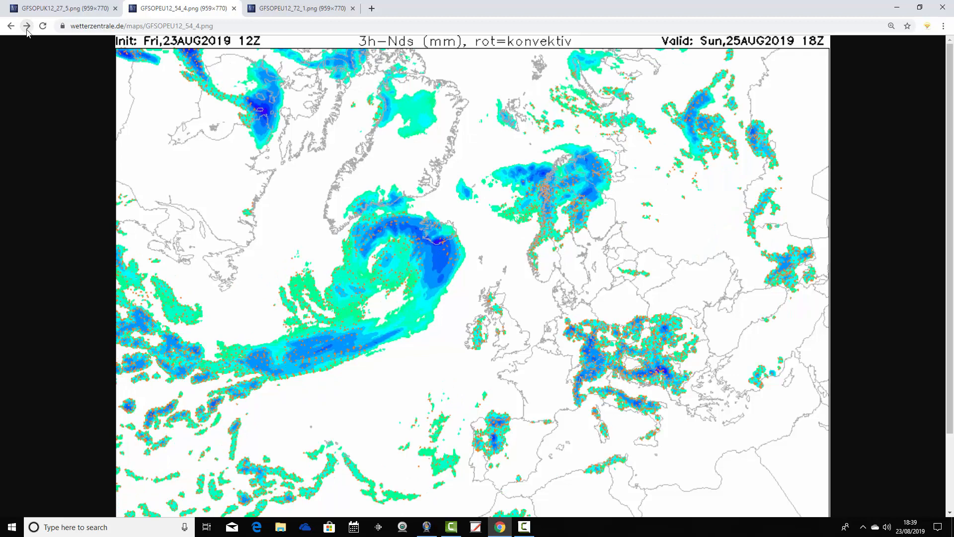
mouse_move(496, 328)
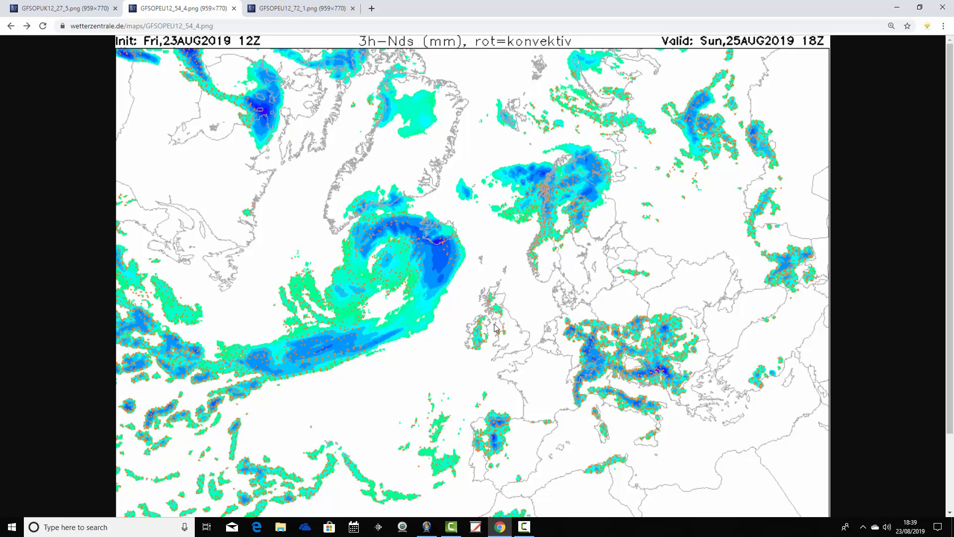
mouse_move(571, 390)
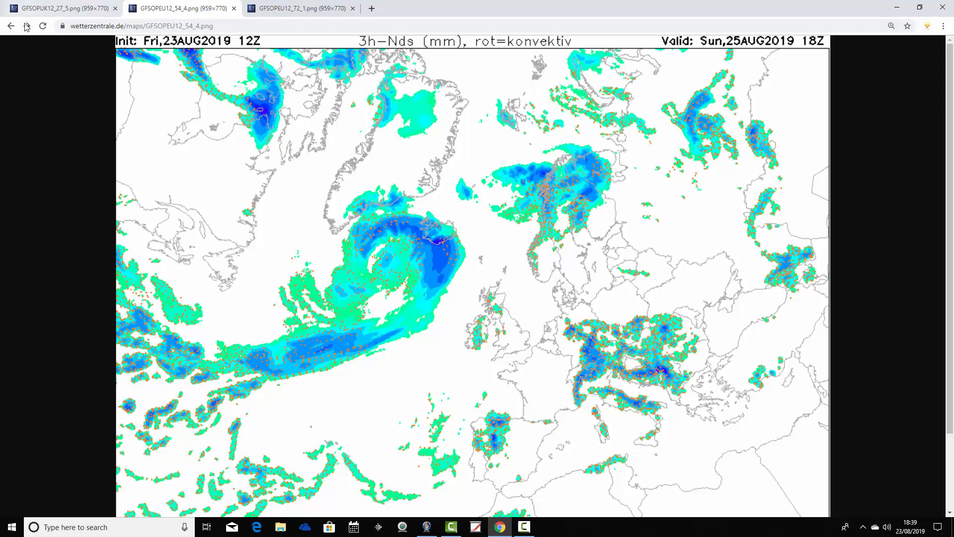
Step: Go back to the GFSOPUK 2m temperature map showing about 30 over southeast England
left_click(179, 8)
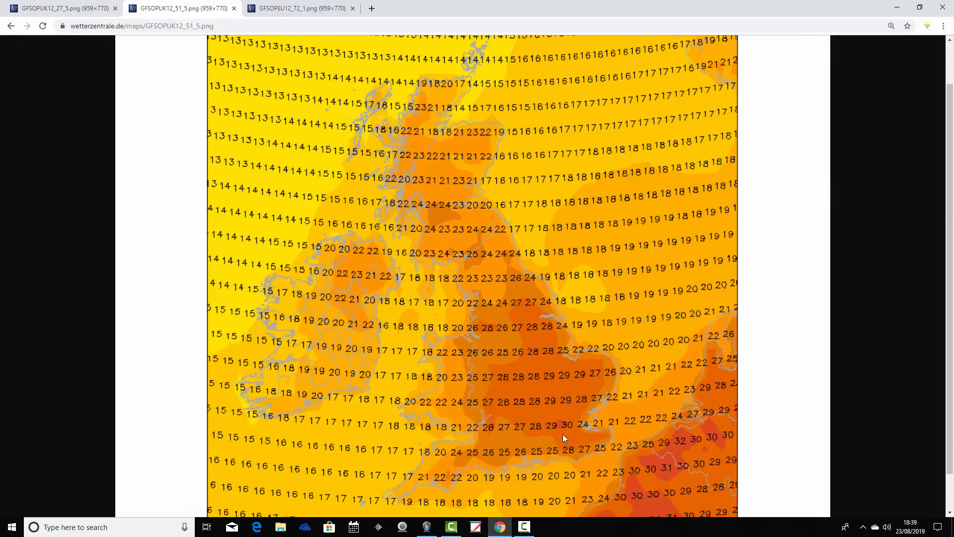
mouse_move(566, 432)
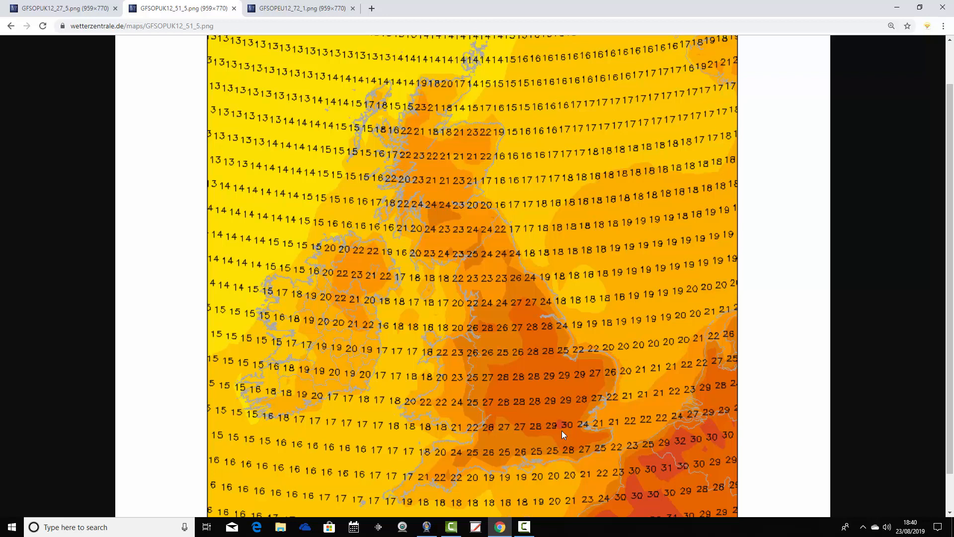
mouse_move(270, 46)
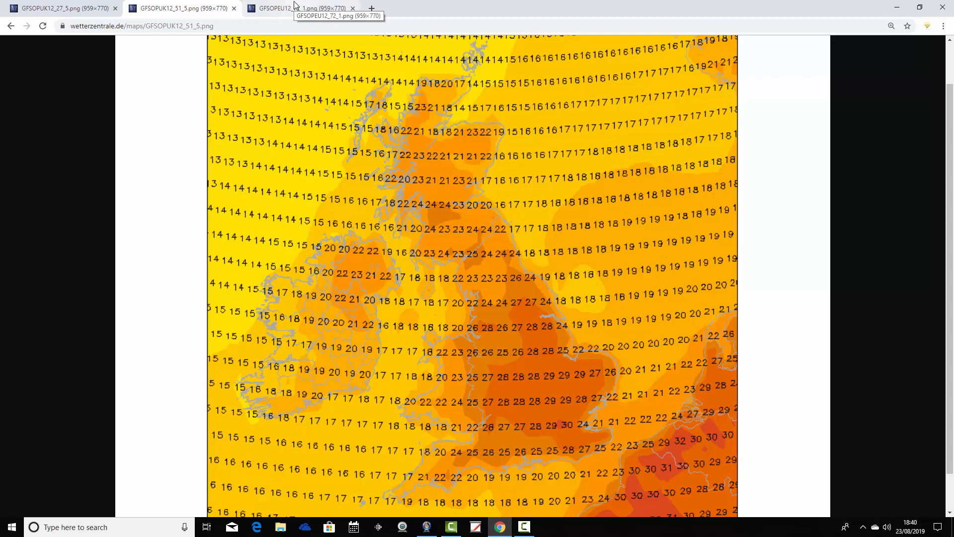
Step: Switch to the Monday 26 August charts and advance through 850 hPa to precipitation
left_click(280, 8)
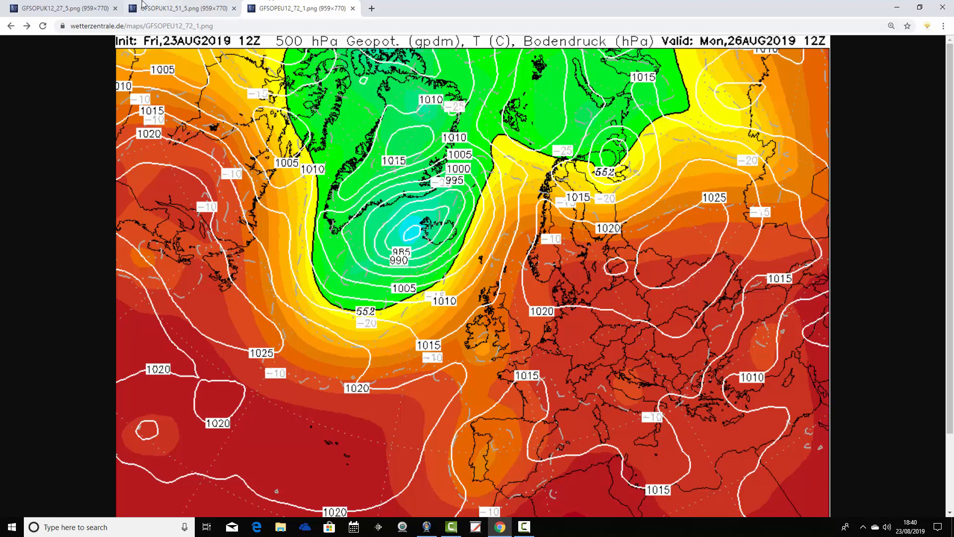
left_click(27, 26)
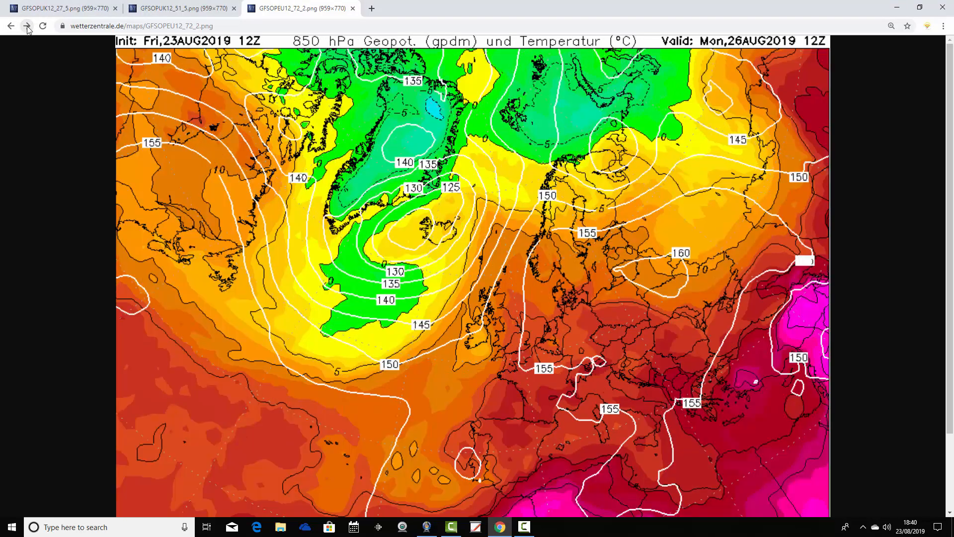
mouse_move(61, 101)
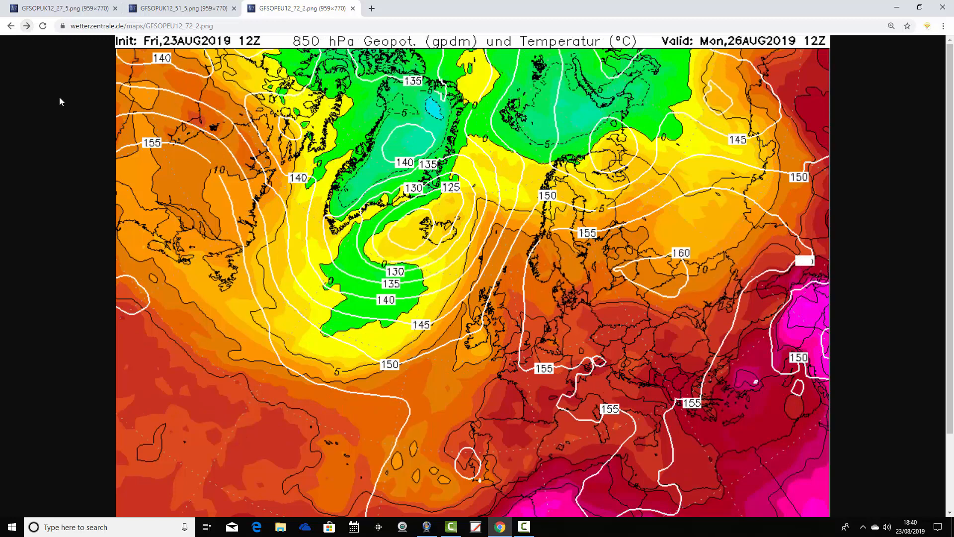
mouse_move(510, 356)
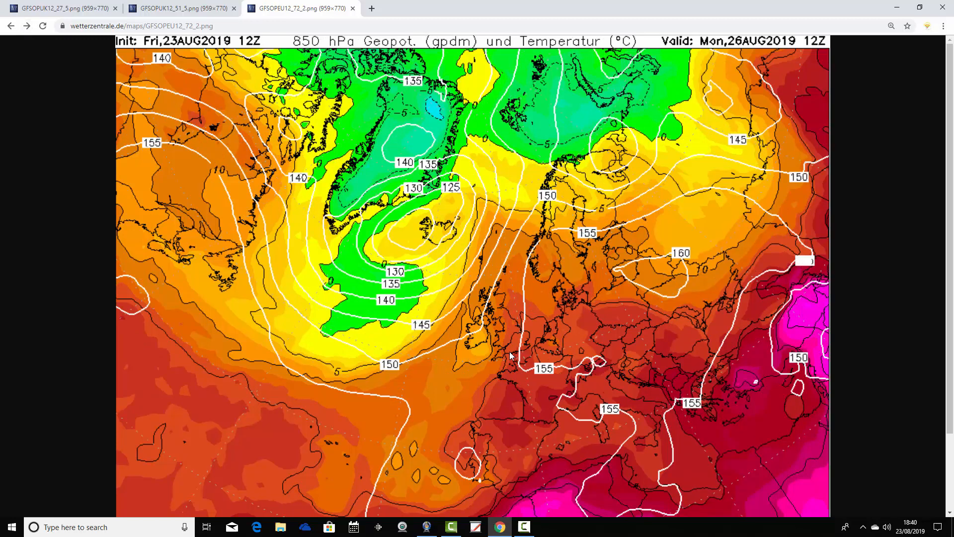
left_click(27, 26)
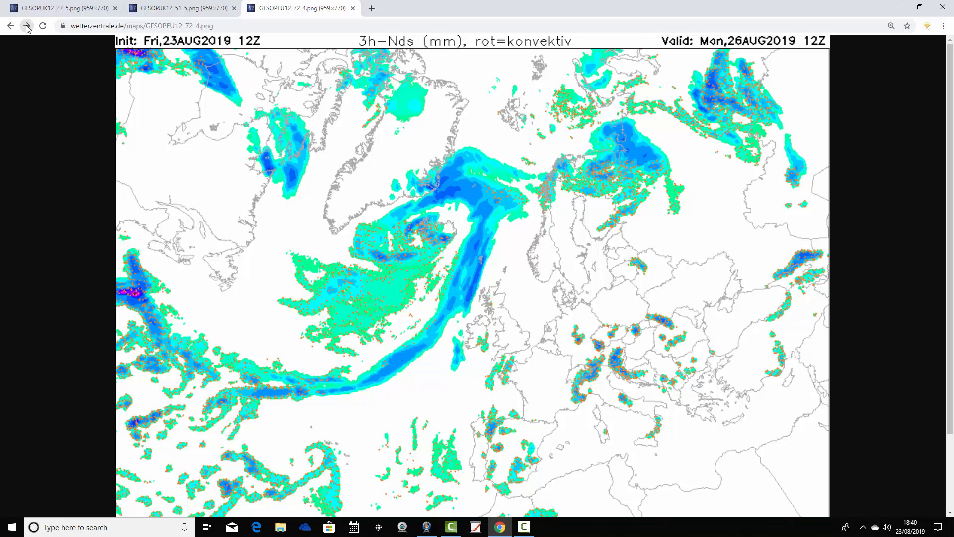
mouse_move(492, 263)
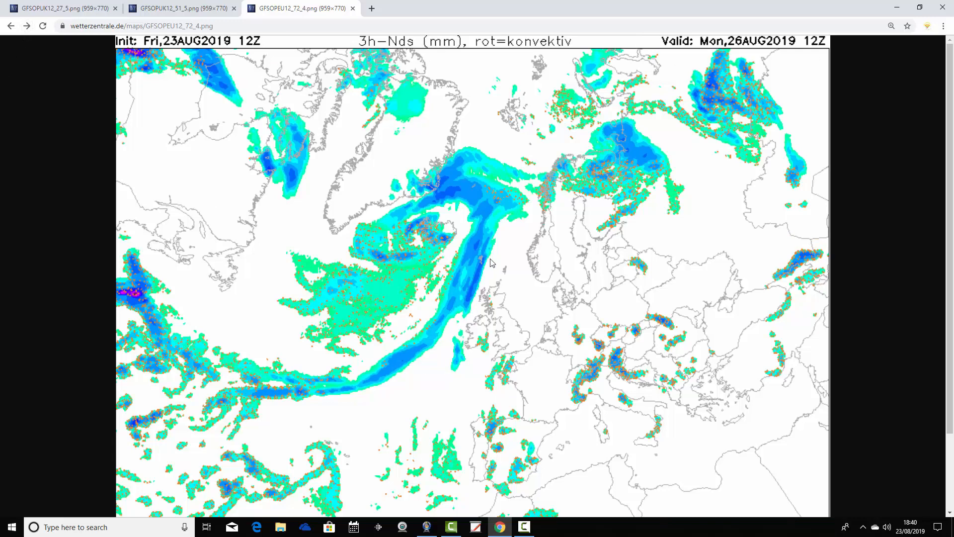
mouse_move(25, 33)
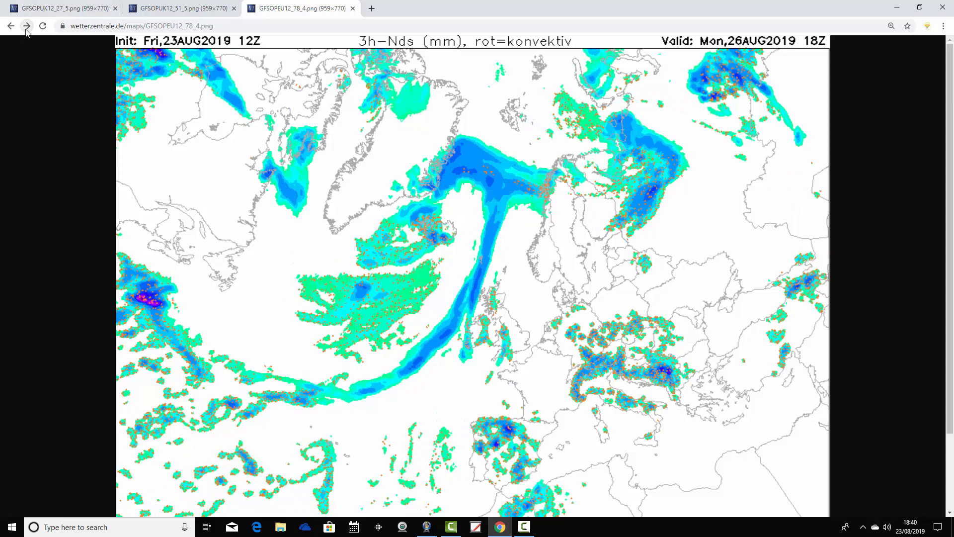
mouse_move(505, 329)
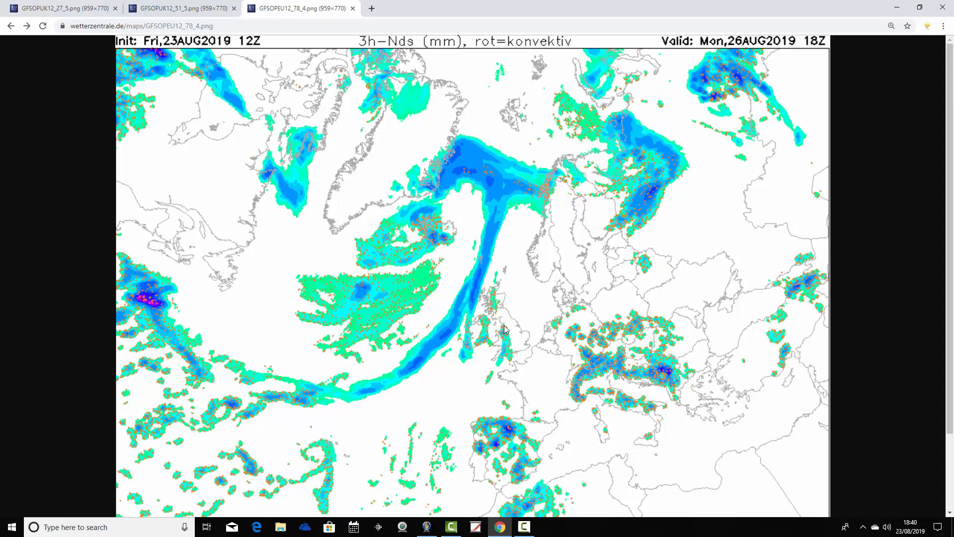
mouse_move(504, 389)
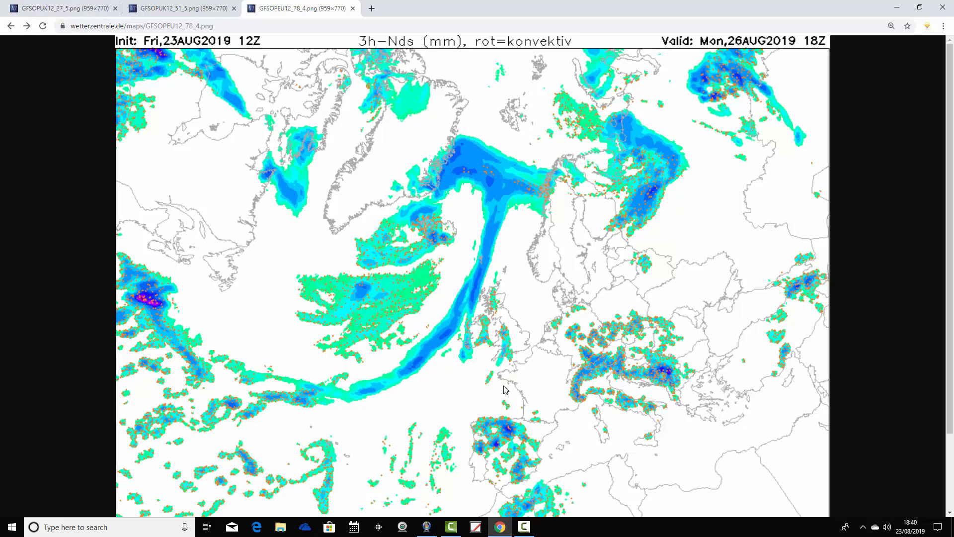
mouse_move(481, 319)
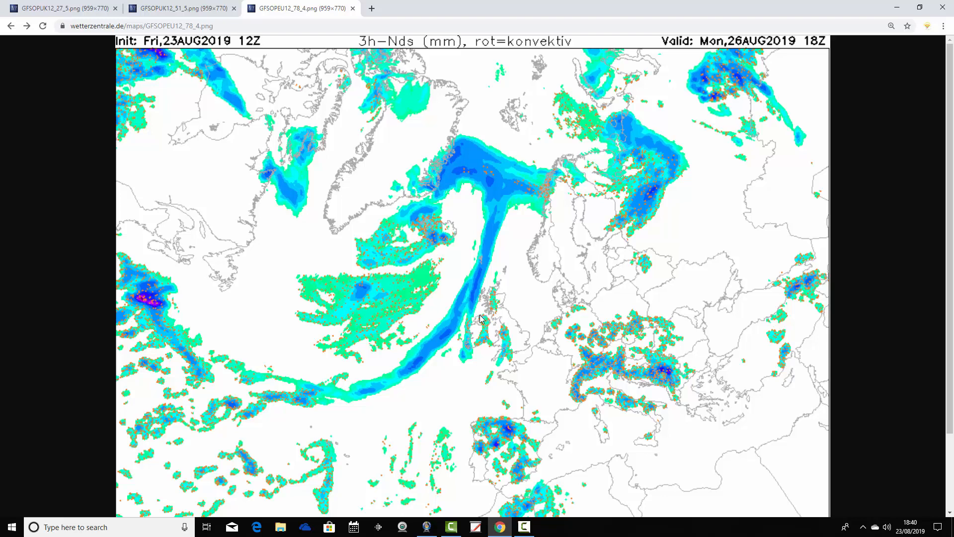
mouse_move(428, 327)
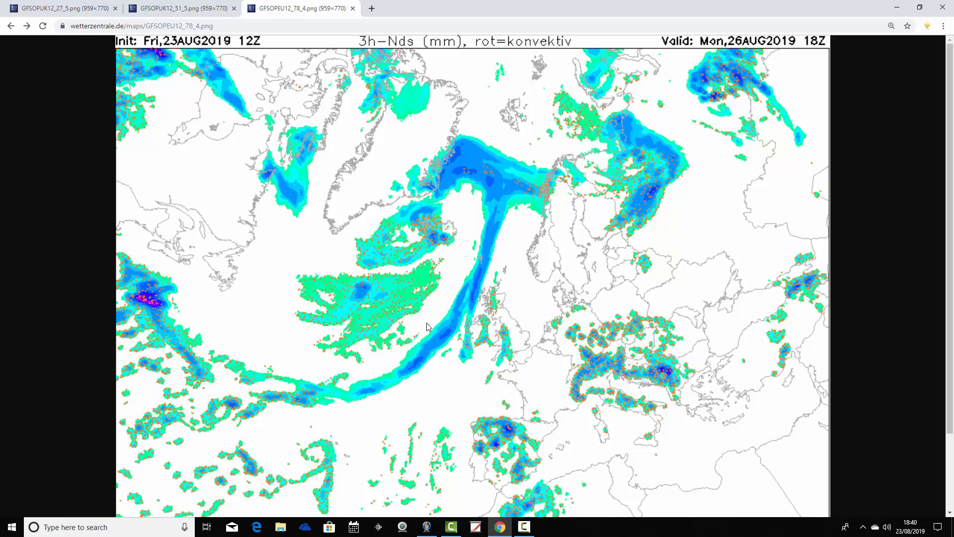
mouse_move(28, 30)
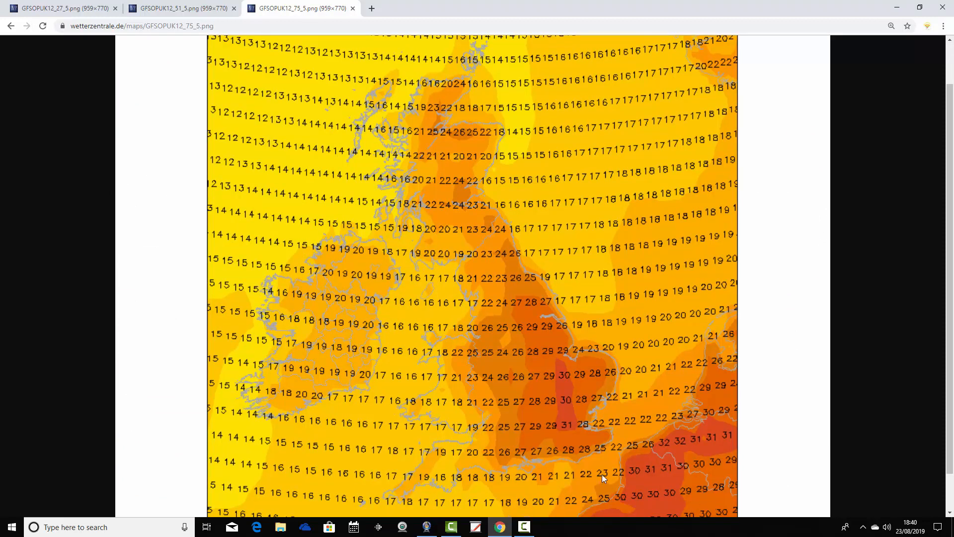
mouse_move(597, 490)
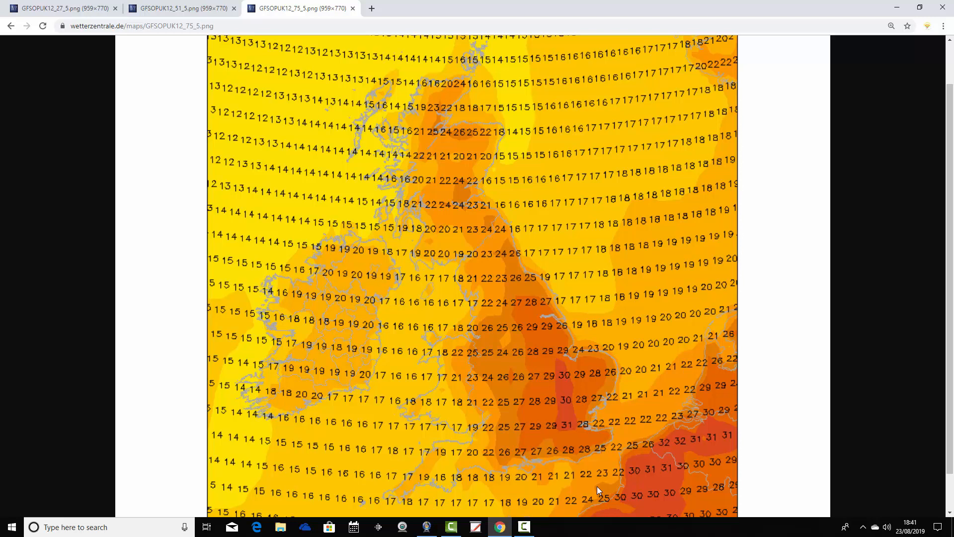
mouse_move(424, 257)
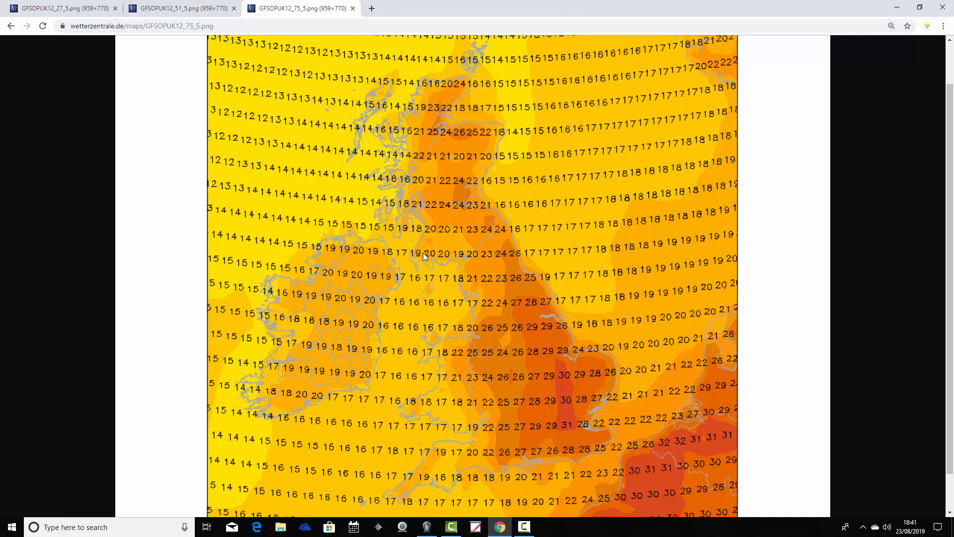
mouse_move(448, 399)
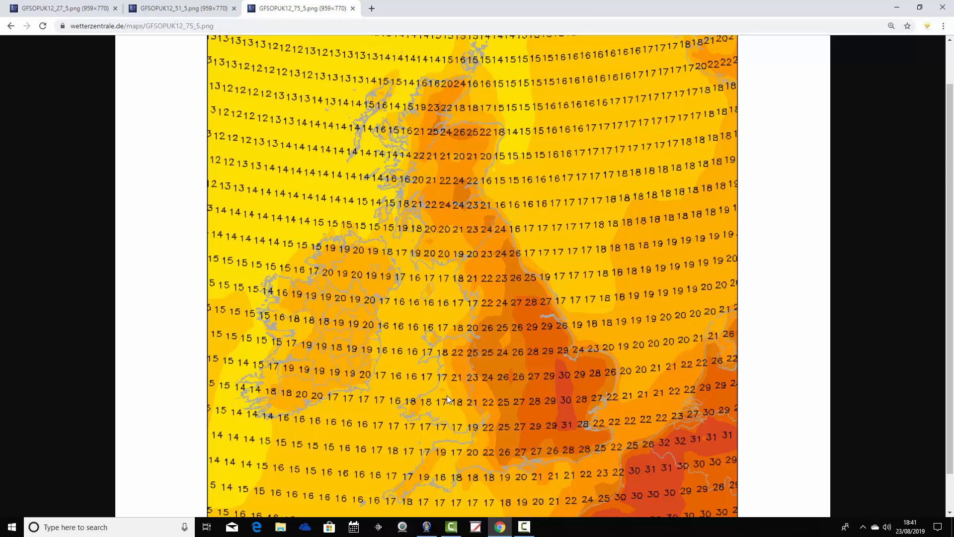
mouse_move(449, 404)
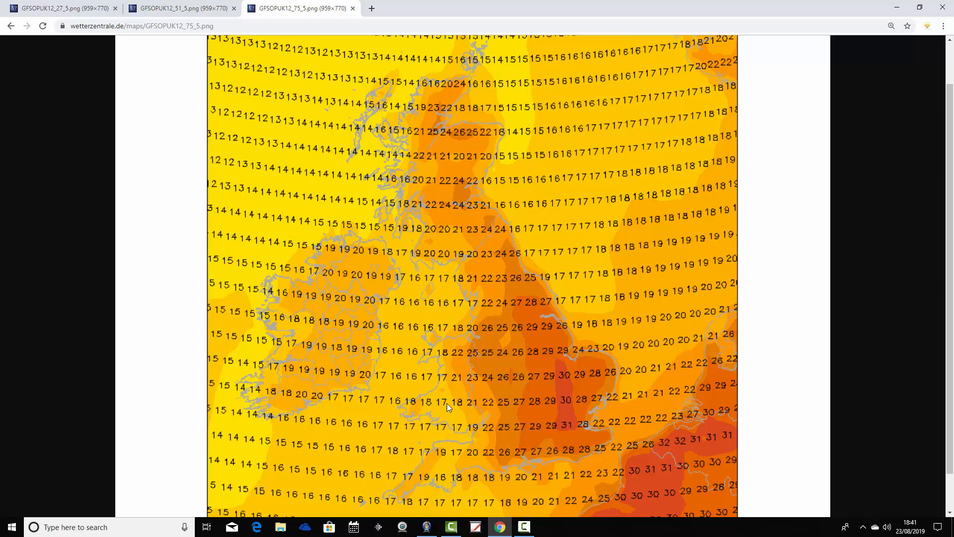
Step: Scroll up to show the header of the Monday 26 August 15Z UK temperature map
scroll("up", 3)
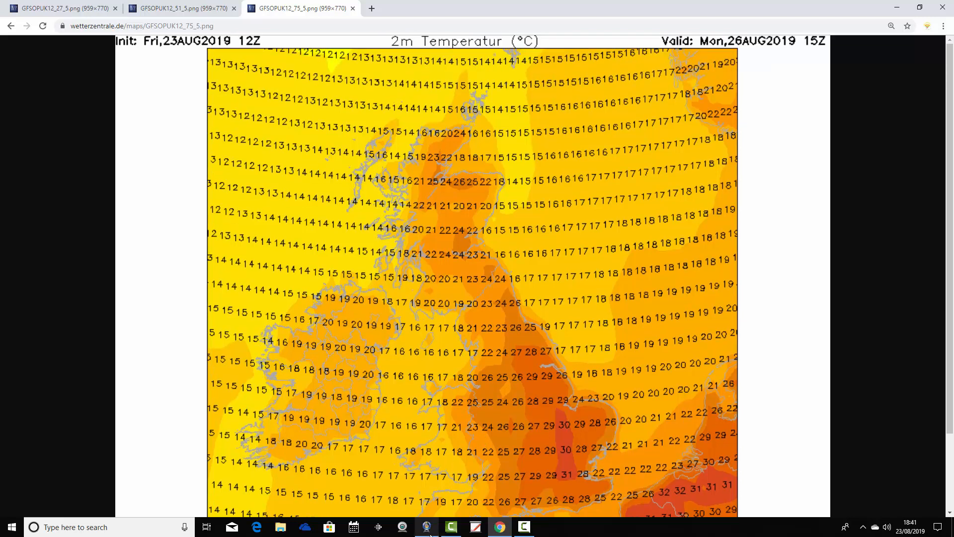